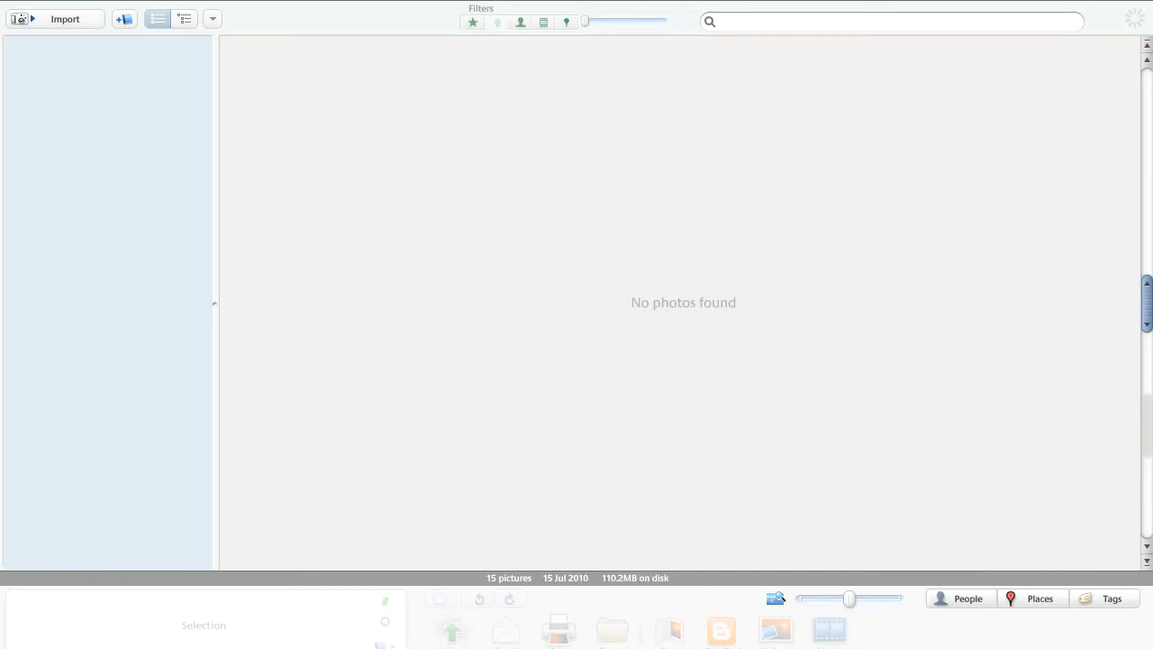
{"action": "mouse_move", "coordinate": [1009, 421]}
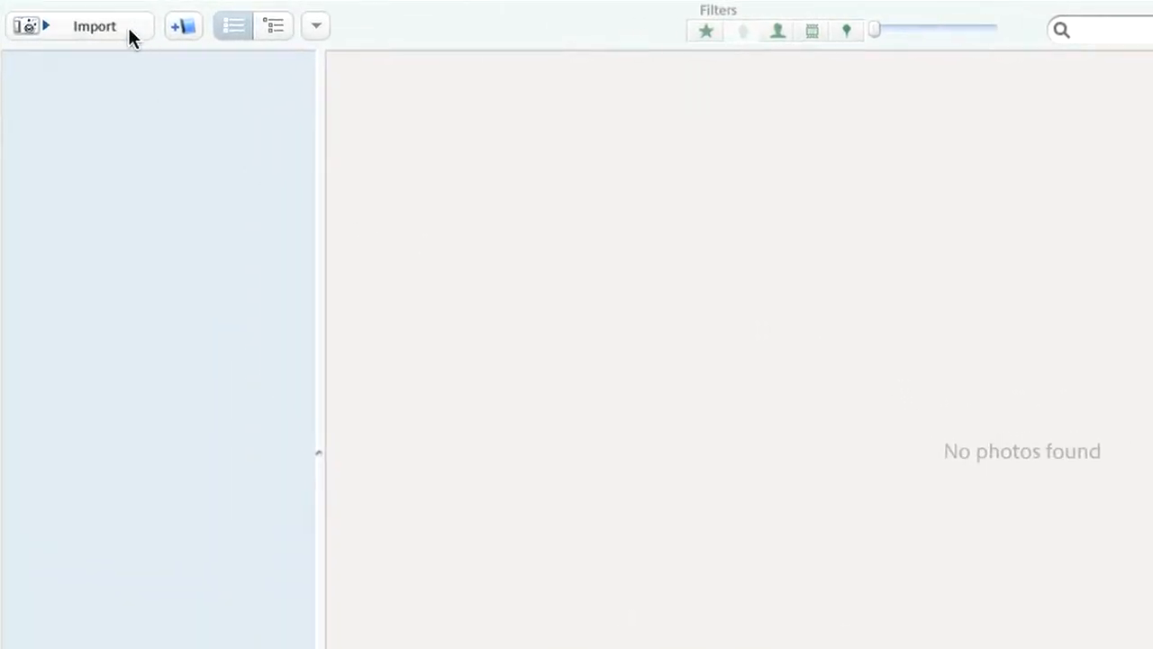
- Start a camera import, excluding the pink gerbera on a dark background and browsing onward
{"action": "left_click", "coordinate": [94, 25]}
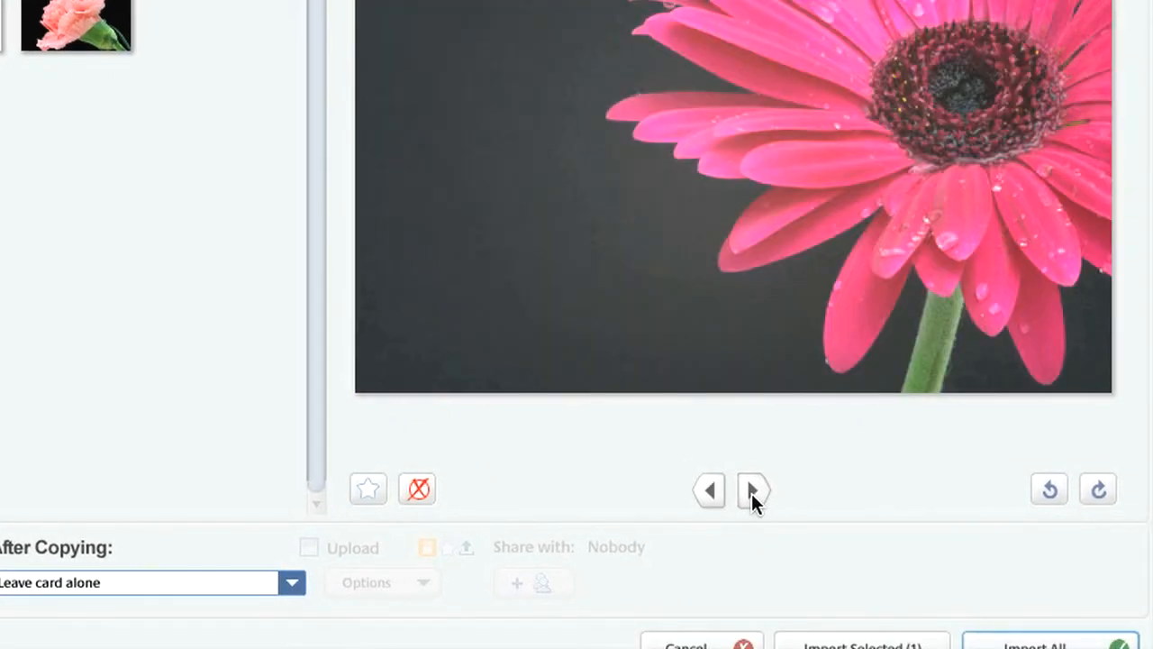
{"action": "mouse_move", "coordinate": [416, 489]}
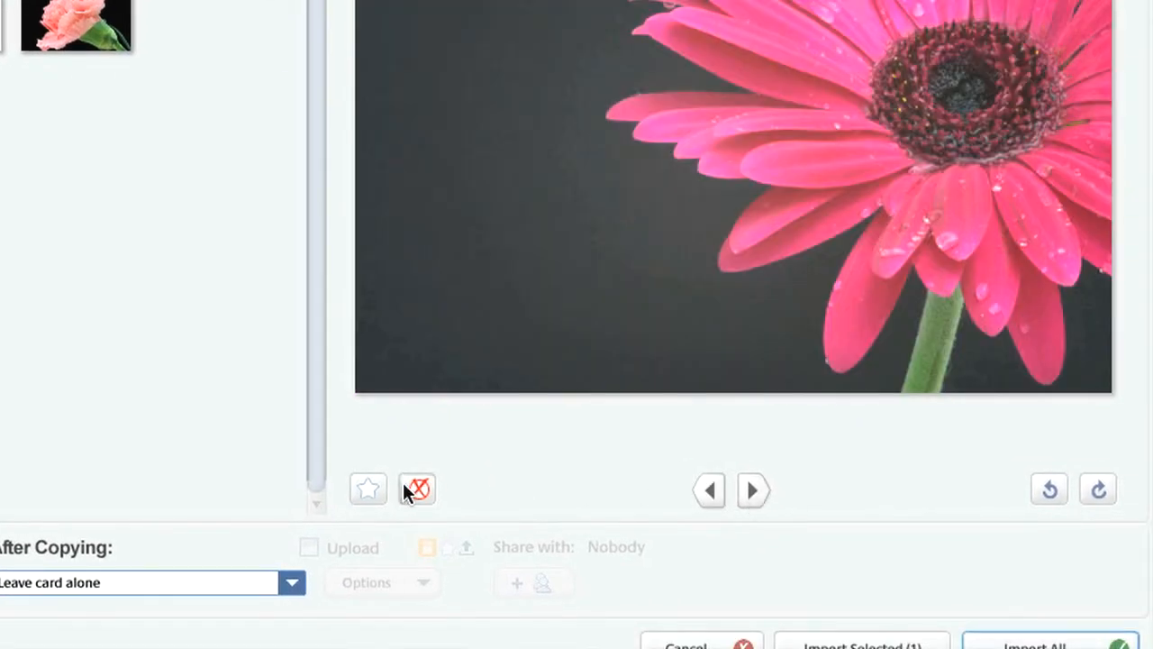
{"action": "mouse_move", "coordinate": [416, 488]}
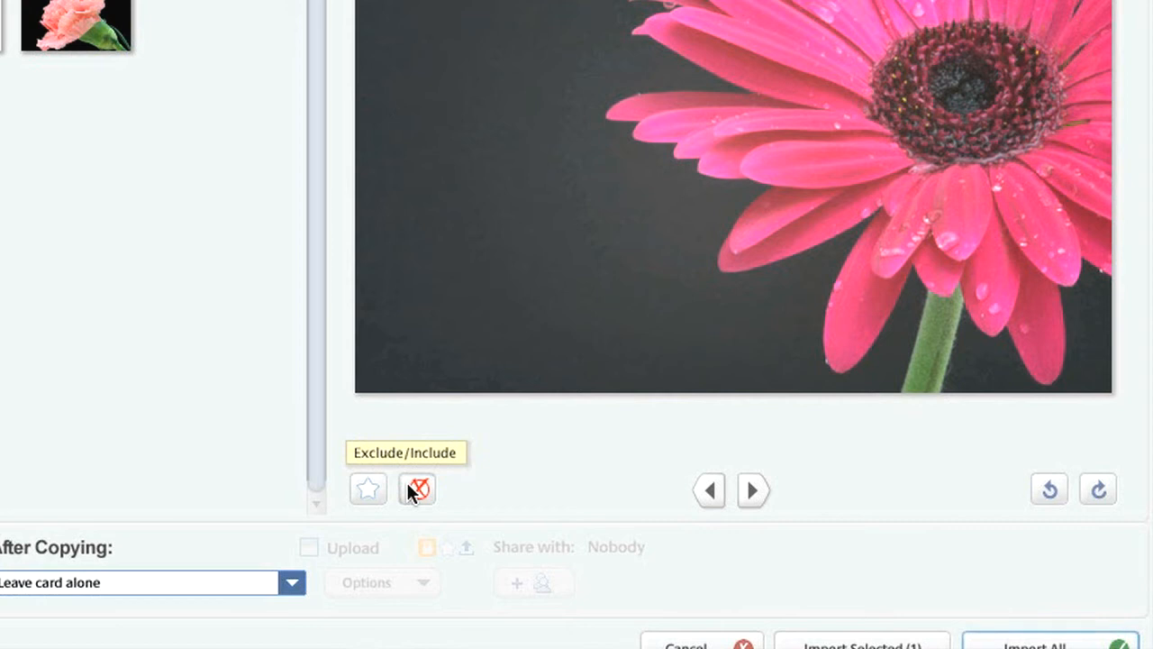
{"action": "left_click", "coordinate": [416, 489]}
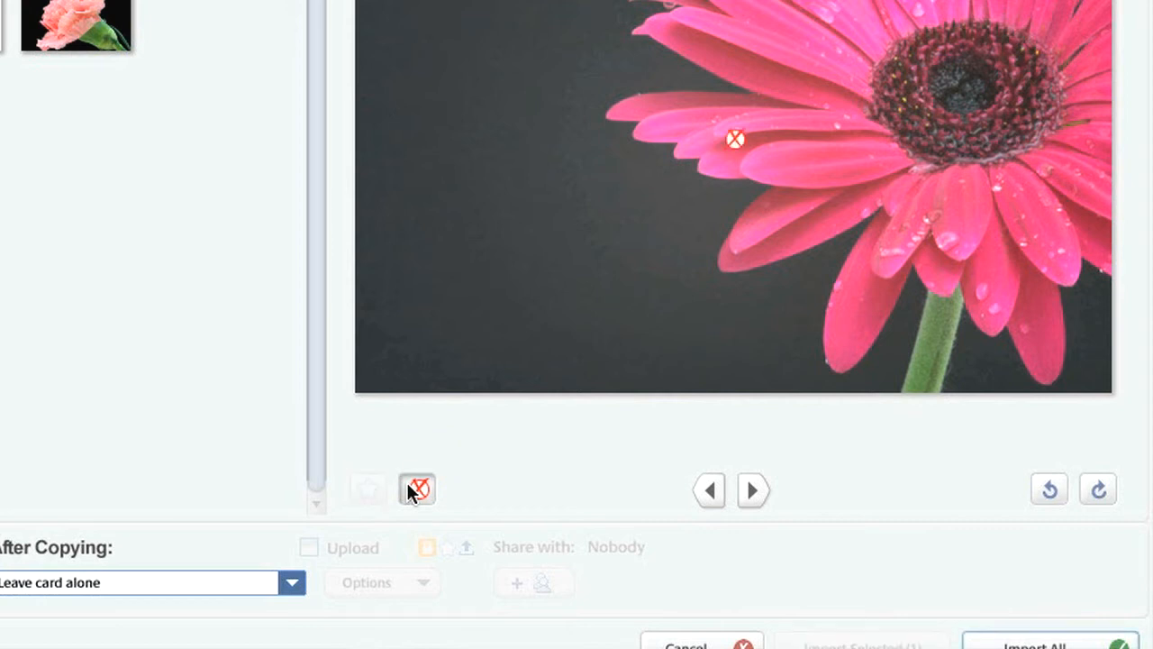
{"action": "mouse_move", "coordinate": [753, 489]}
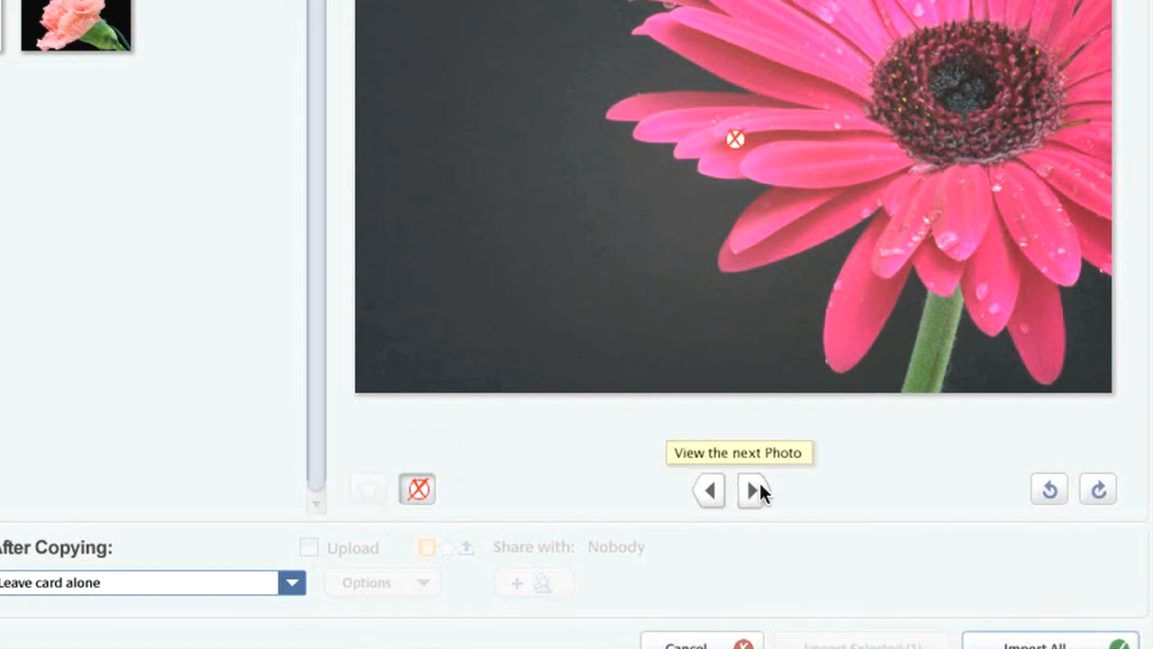
{"action": "left_click", "coordinate": [752, 489]}
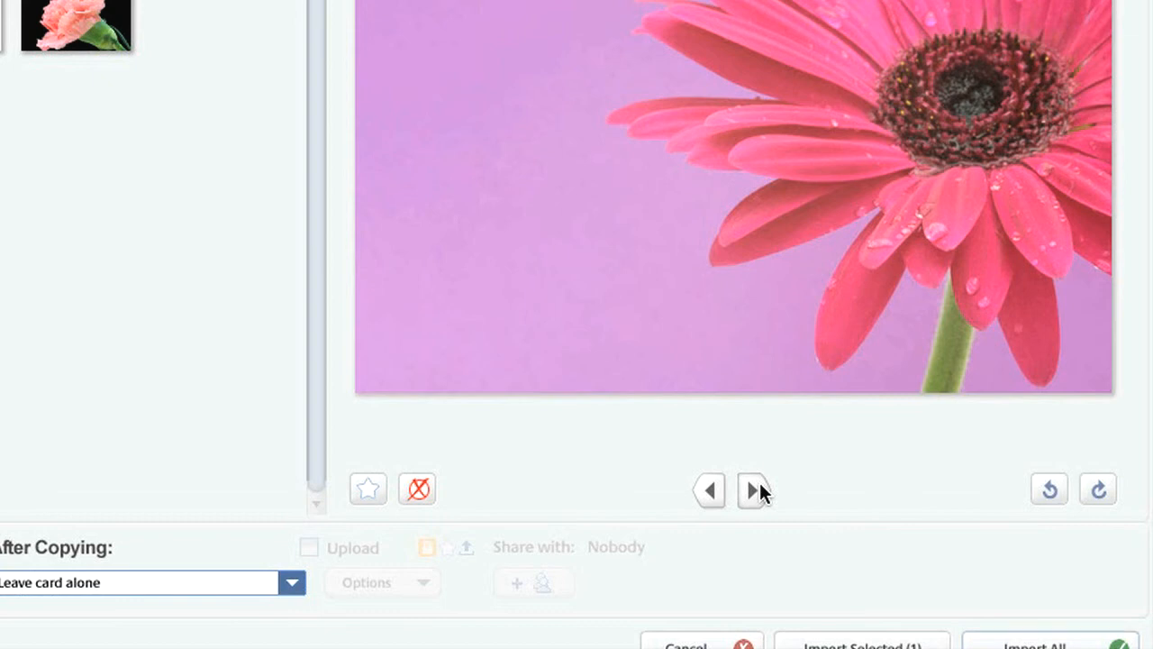
{"action": "left_click", "coordinate": [754, 489]}
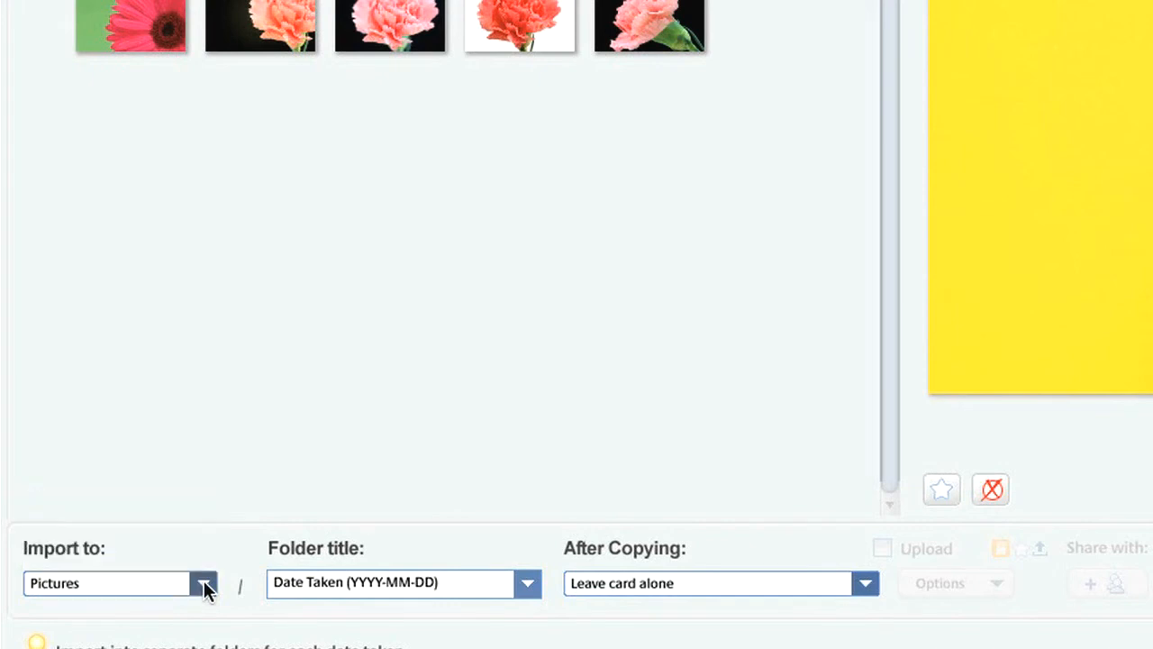
{"action": "mouse_move", "coordinate": [300, 590]}
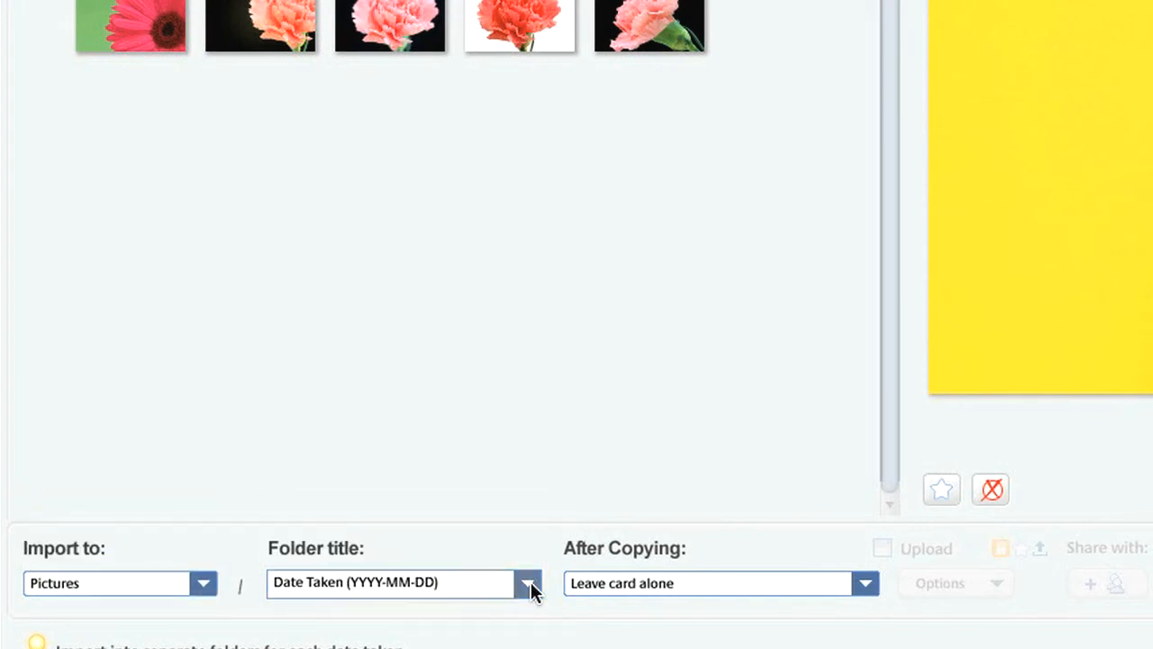
{"action": "mouse_move", "coordinate": [770, 595]}
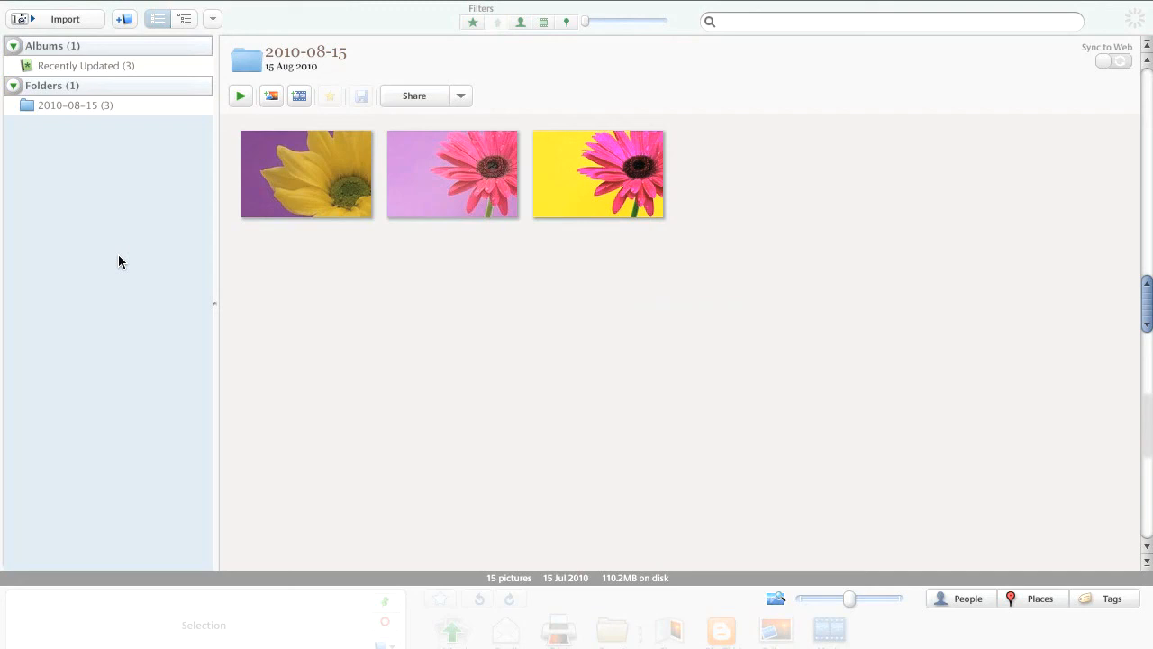
- Open the 2010-08-15 folder to view the ten gerbera and carnation photos
{"action": "left_click", "coordinate": [75, 104]}
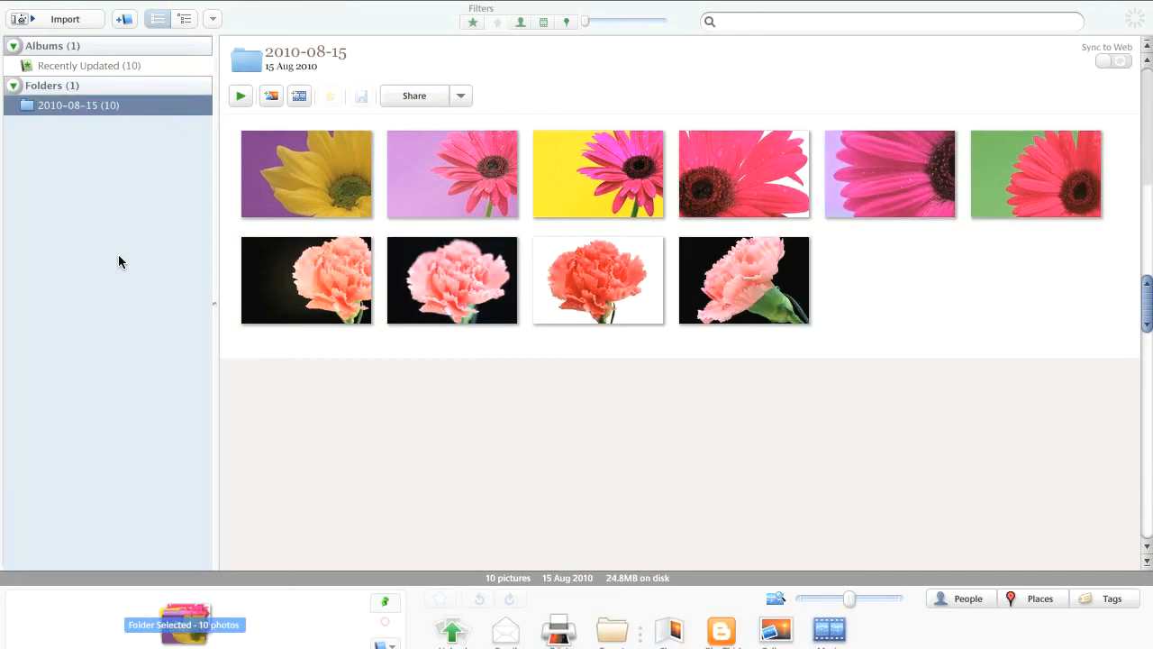